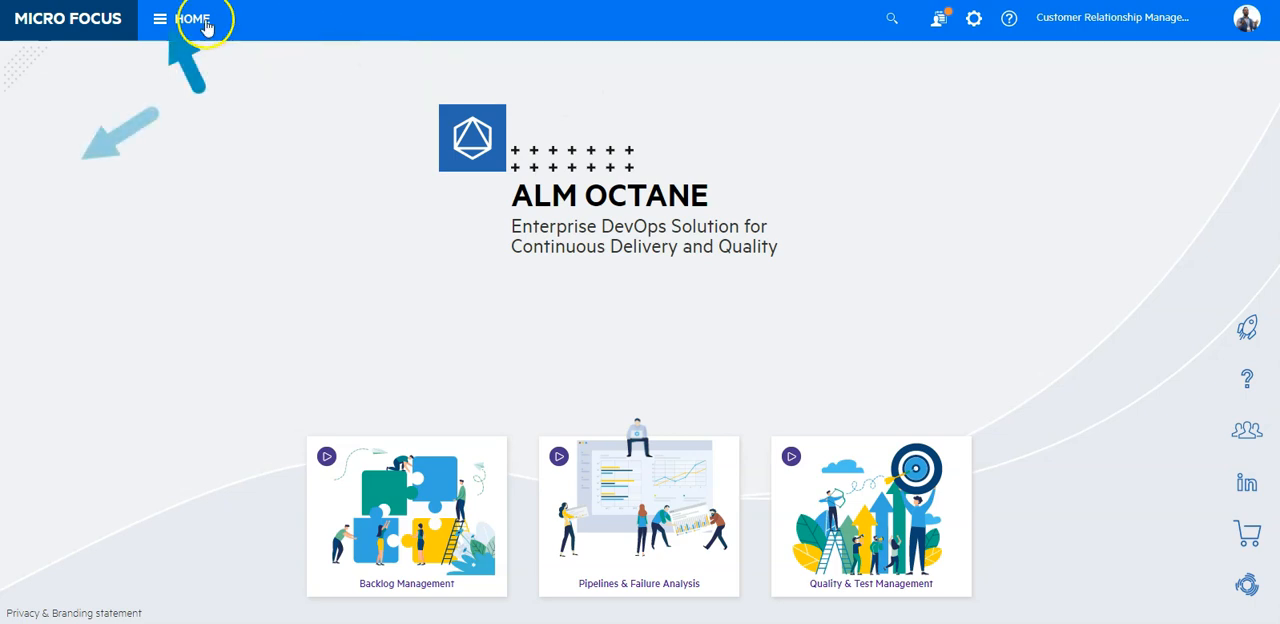
Go to the Issues module and dismiss the quick-filtering tip.
click(160, 18)
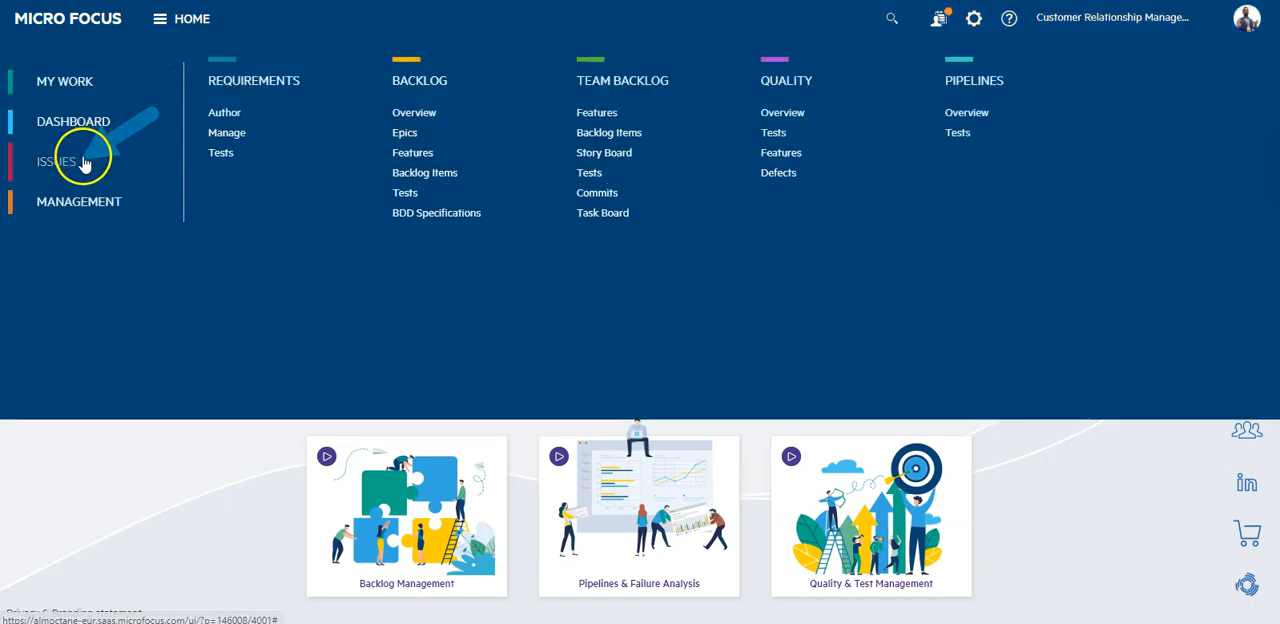
click(56, 162)
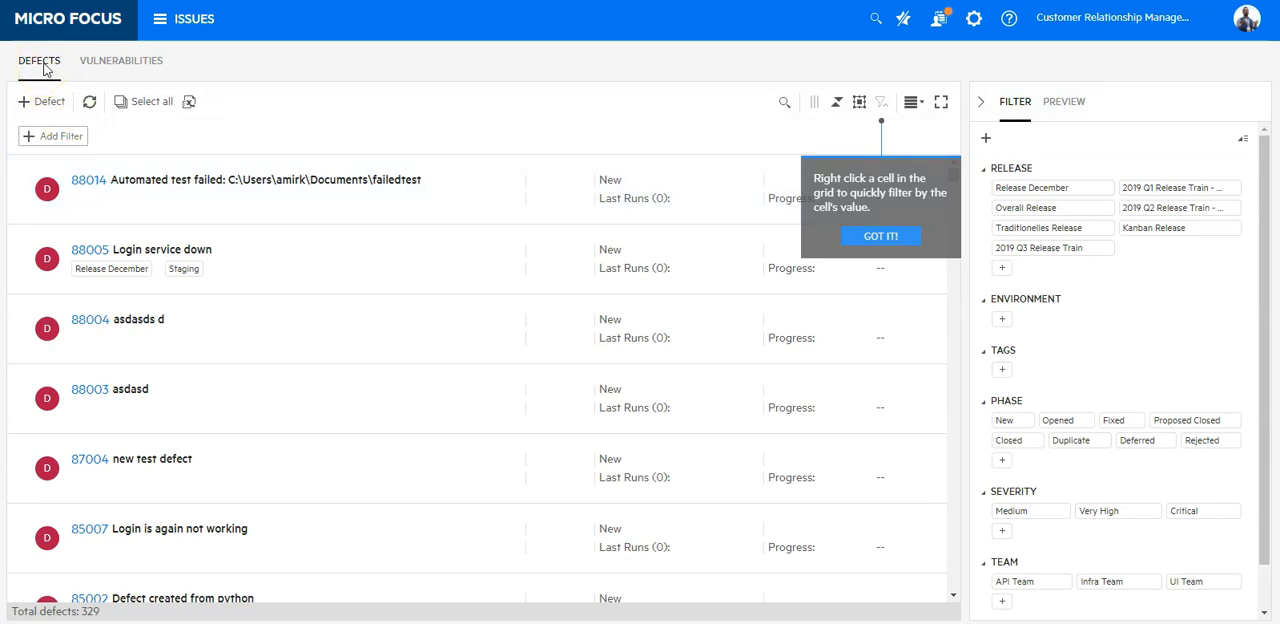
click(880, 236)
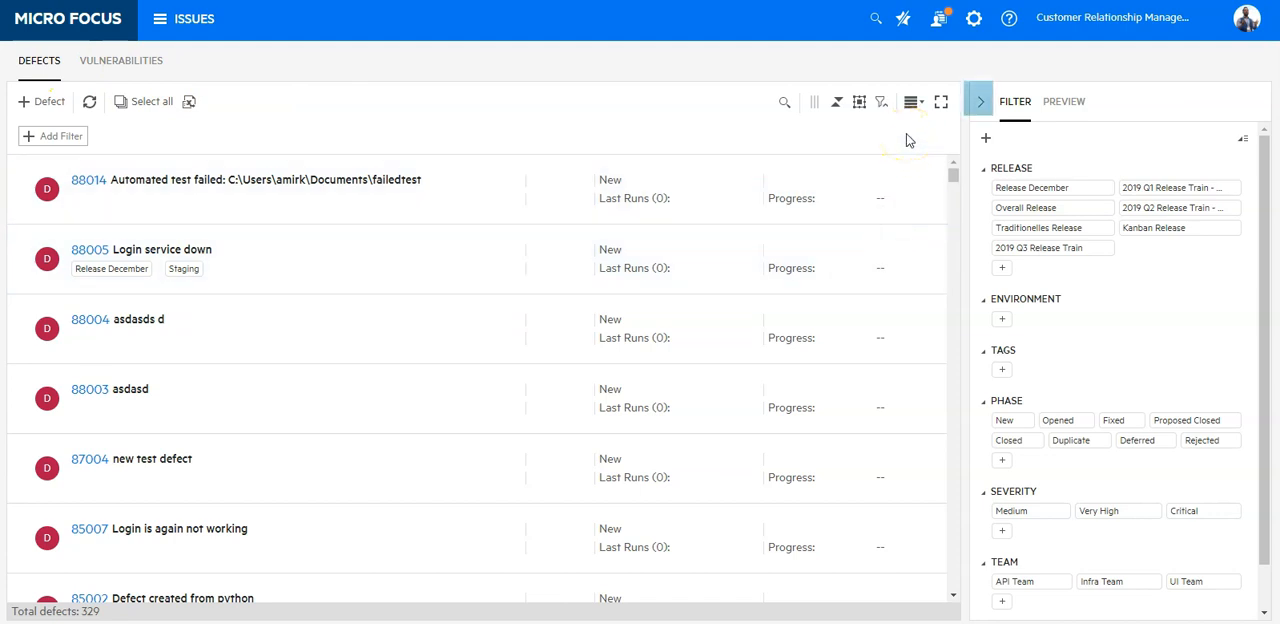
mouse_move(980, 100)
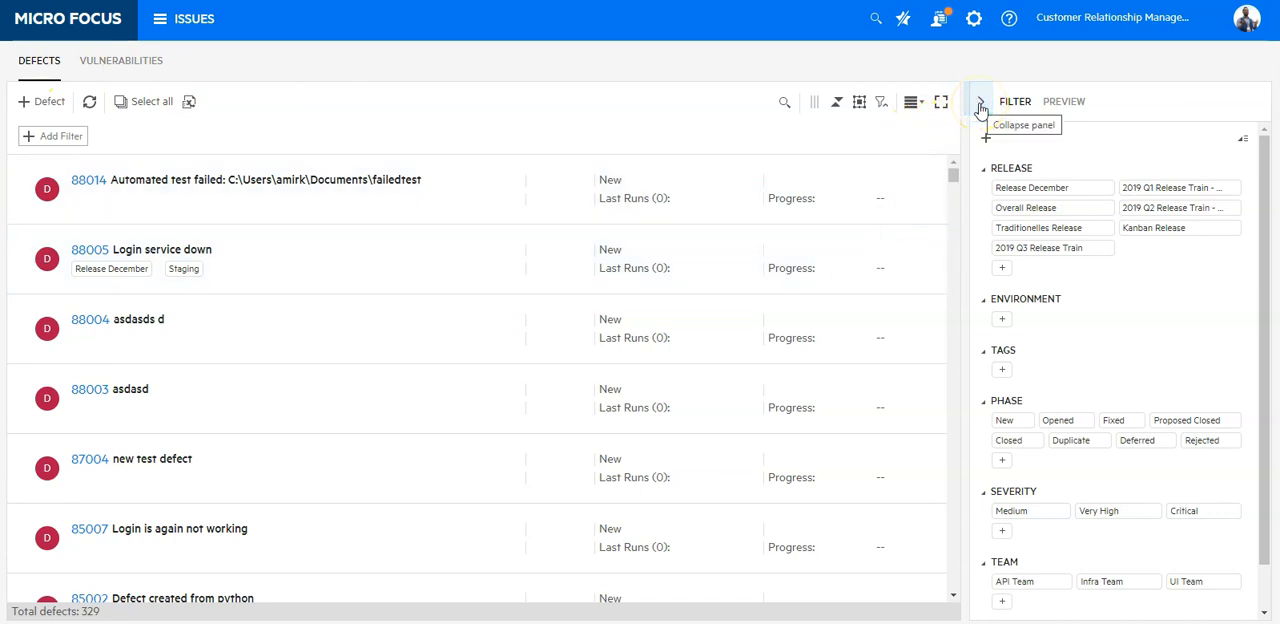
Collapse and re-expand the quick Filter panel beside the defects grid.
click(980, 104)
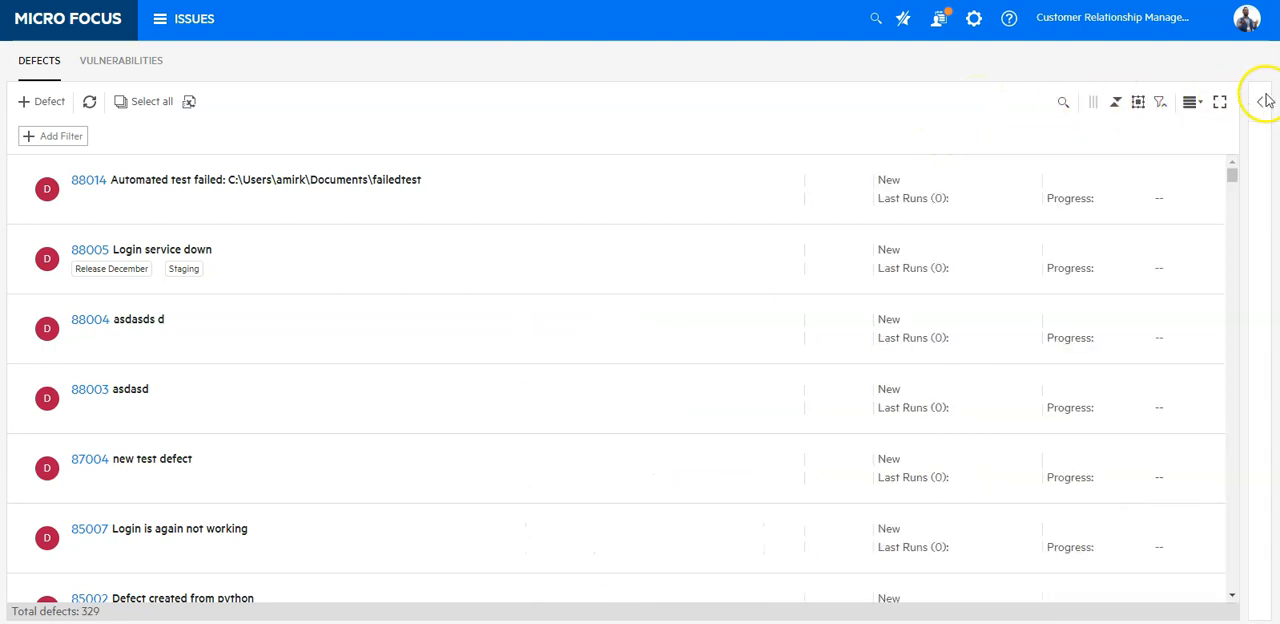
click(1264, 100)
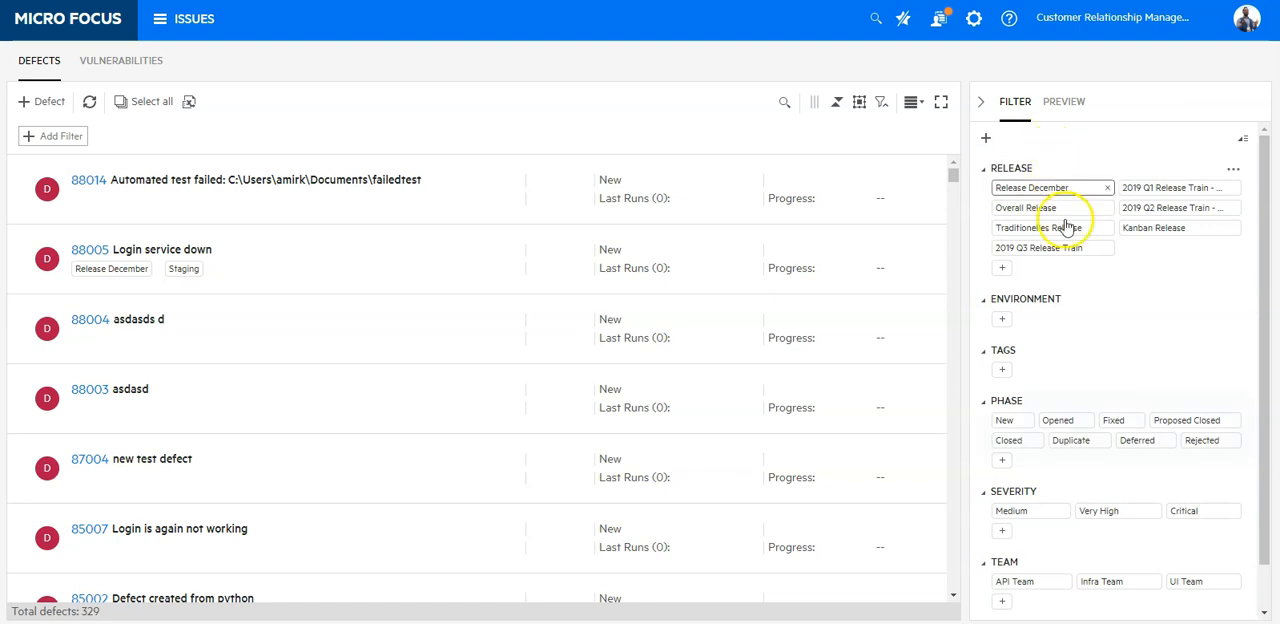
Filter the defects to the Opened phase only, leaving 100 defects.
click(1056, 420)
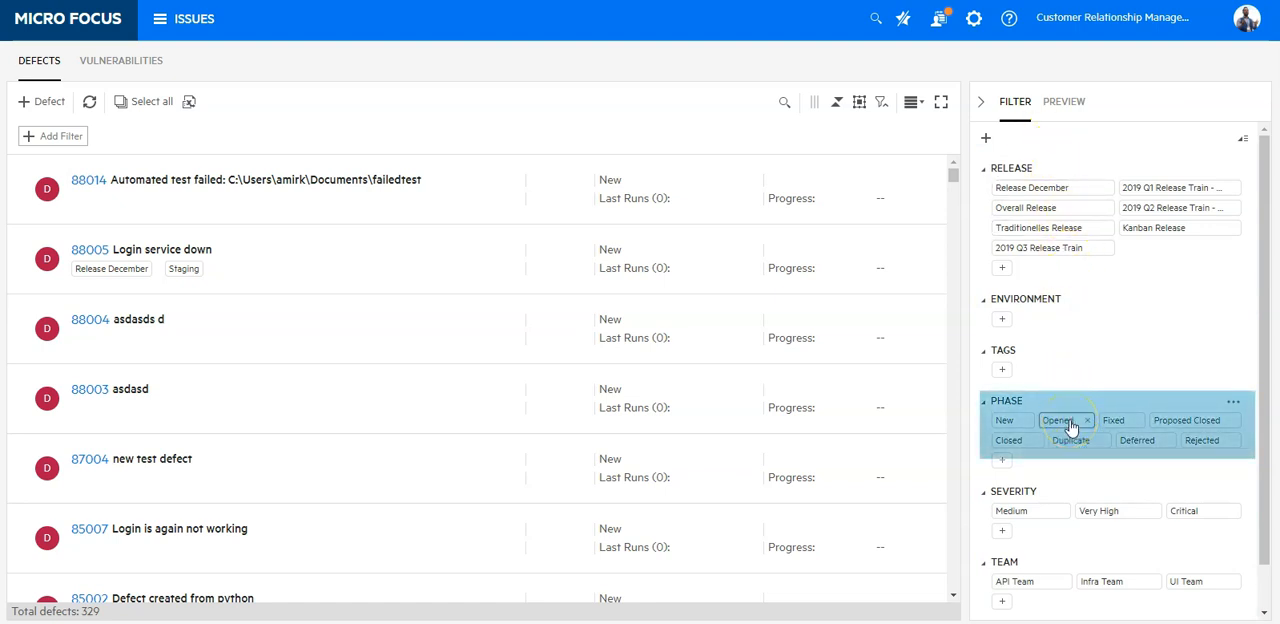
click(1058, 420)
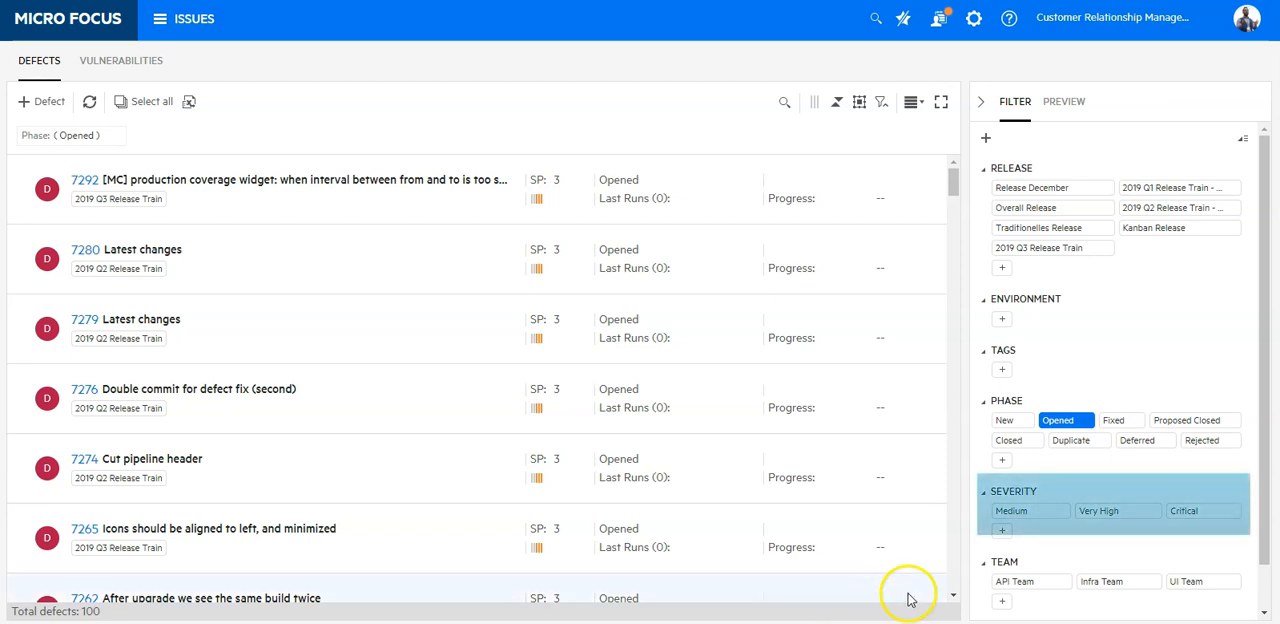
mouse_move(980, 530)
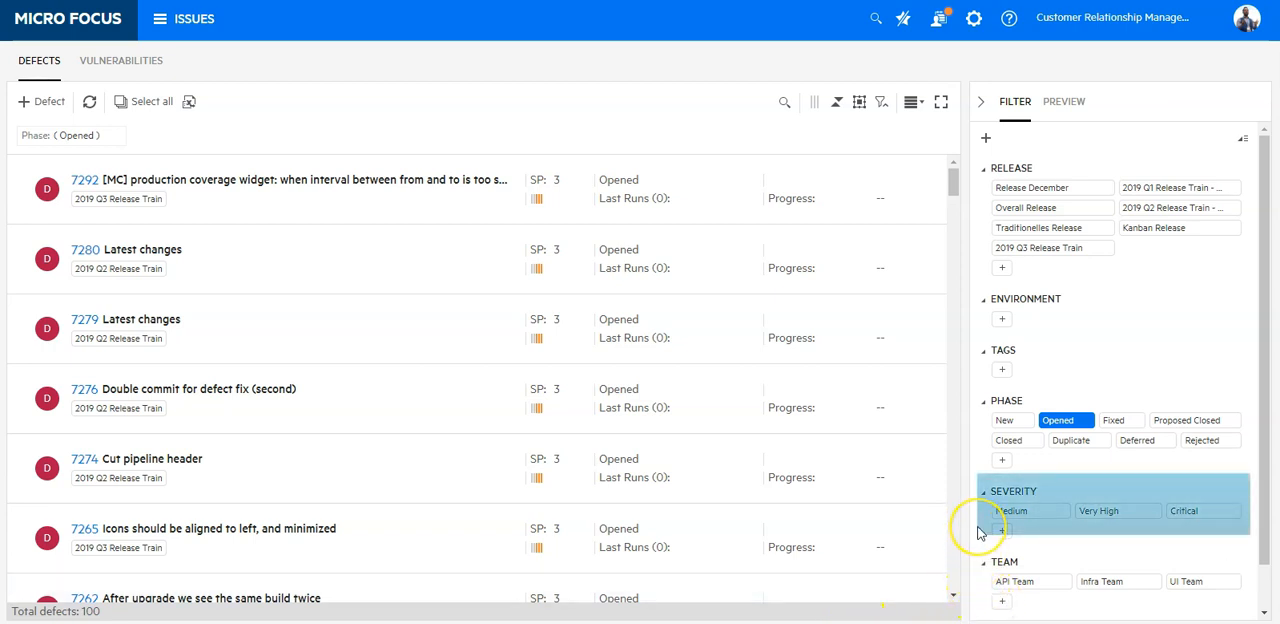
Add Very High and Critical severity to the filter, leaving 59 opened defects.
click(1100, 512)
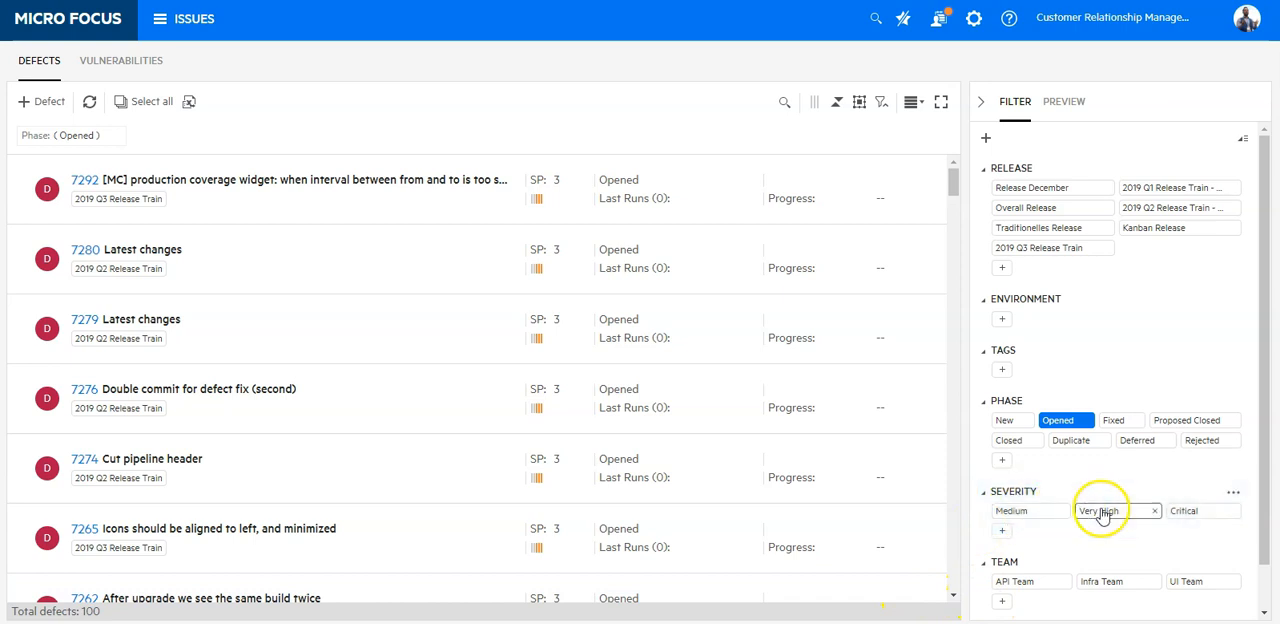
click(1100, 512)
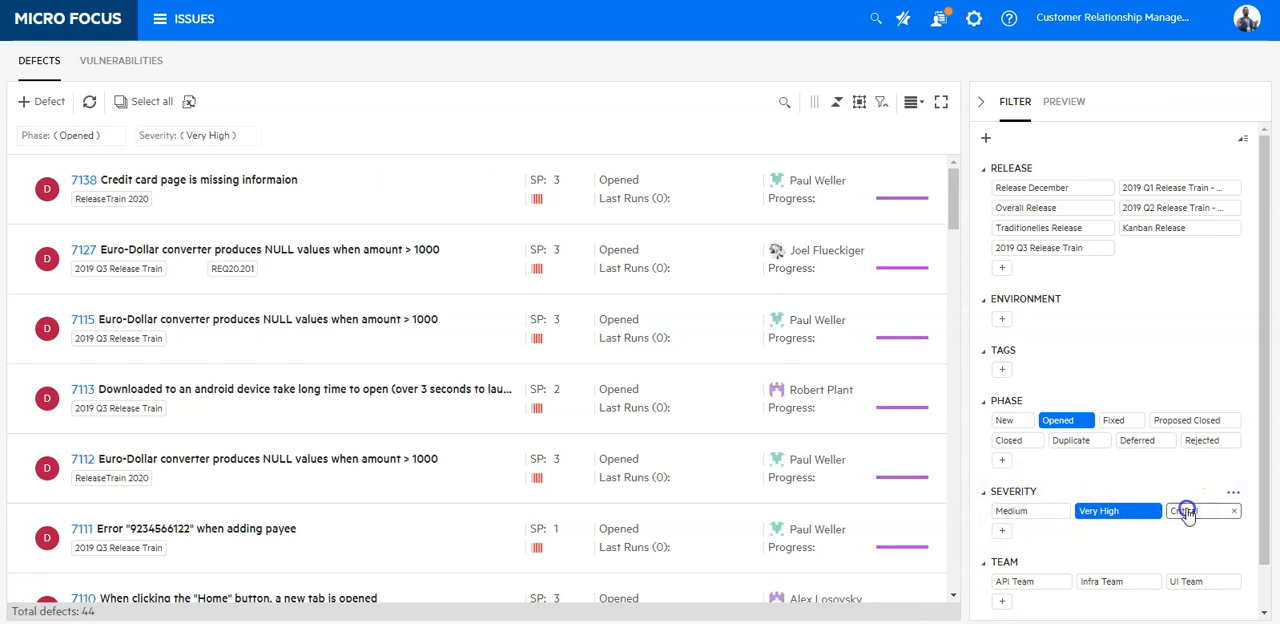
click(1196, 512)
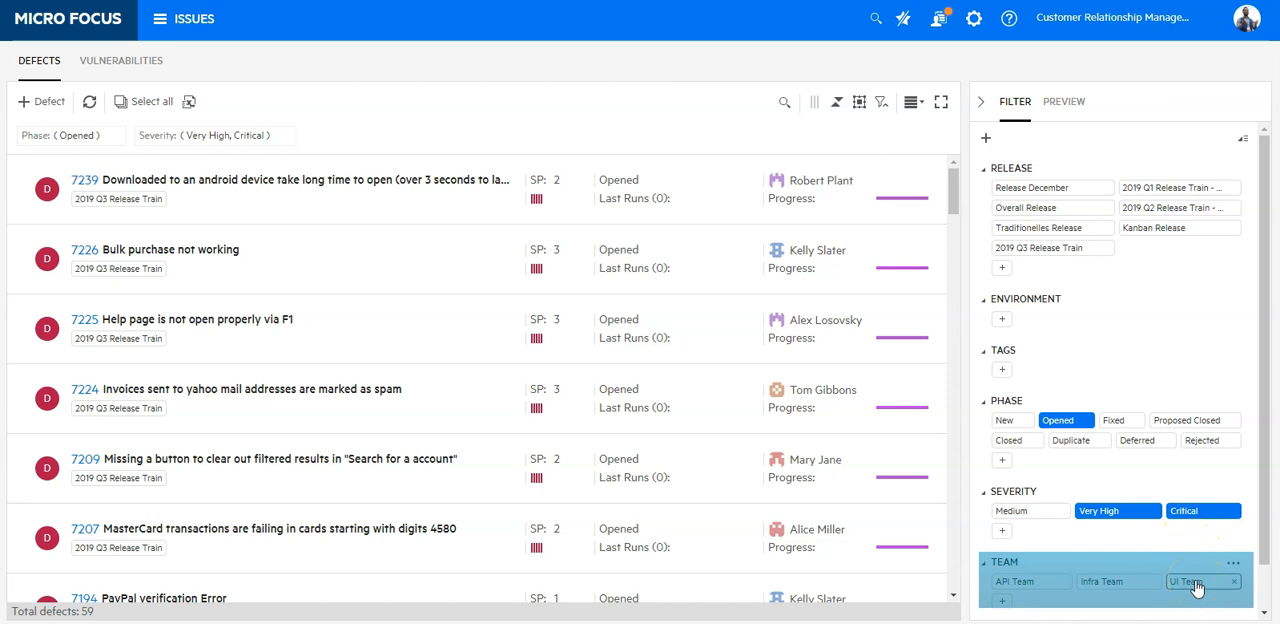
Try an Infra Team restriction and then remove it again.
click(1196, 580)
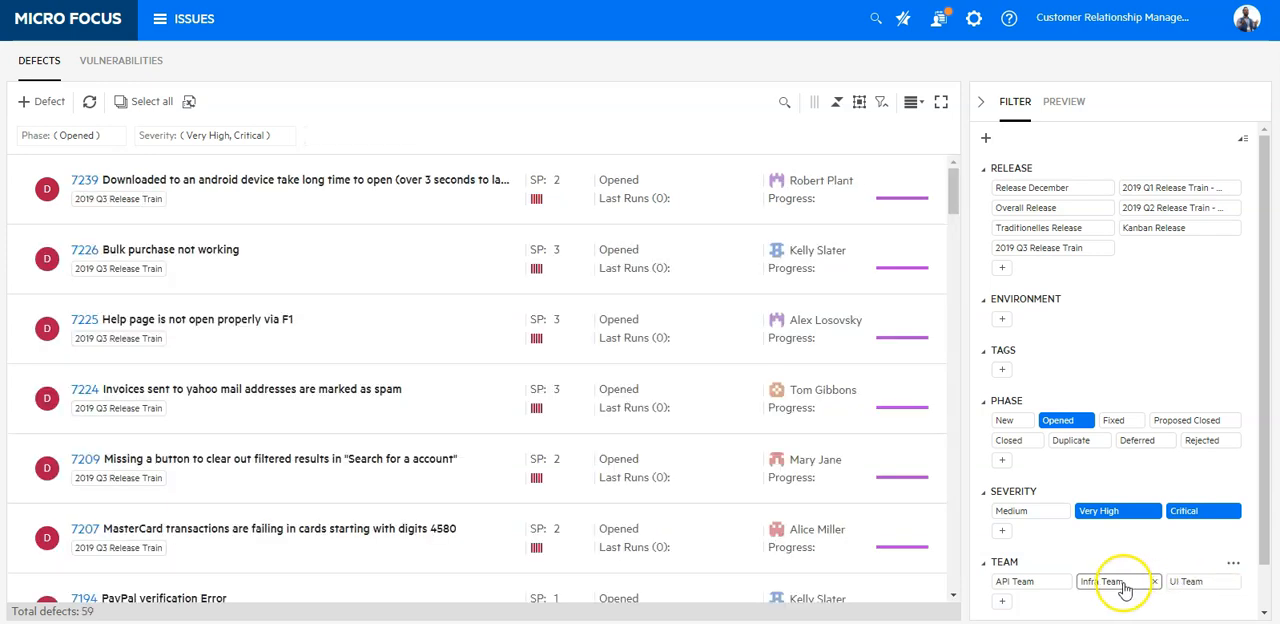
click(1100, 580)
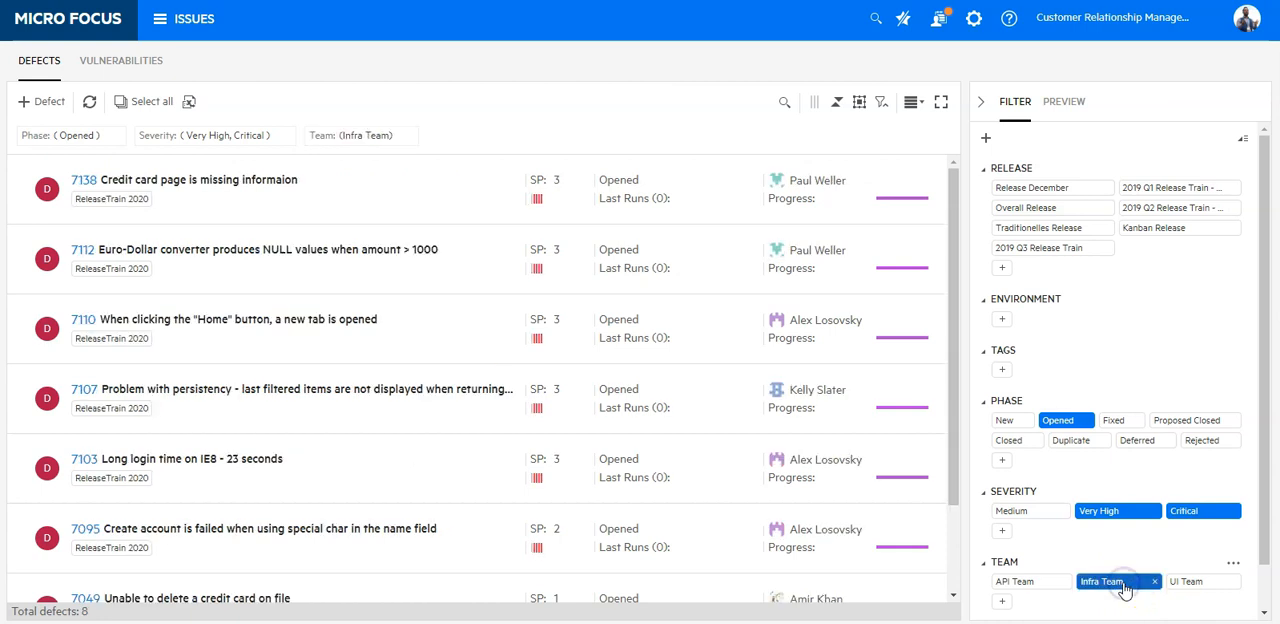
click(1154, 580)
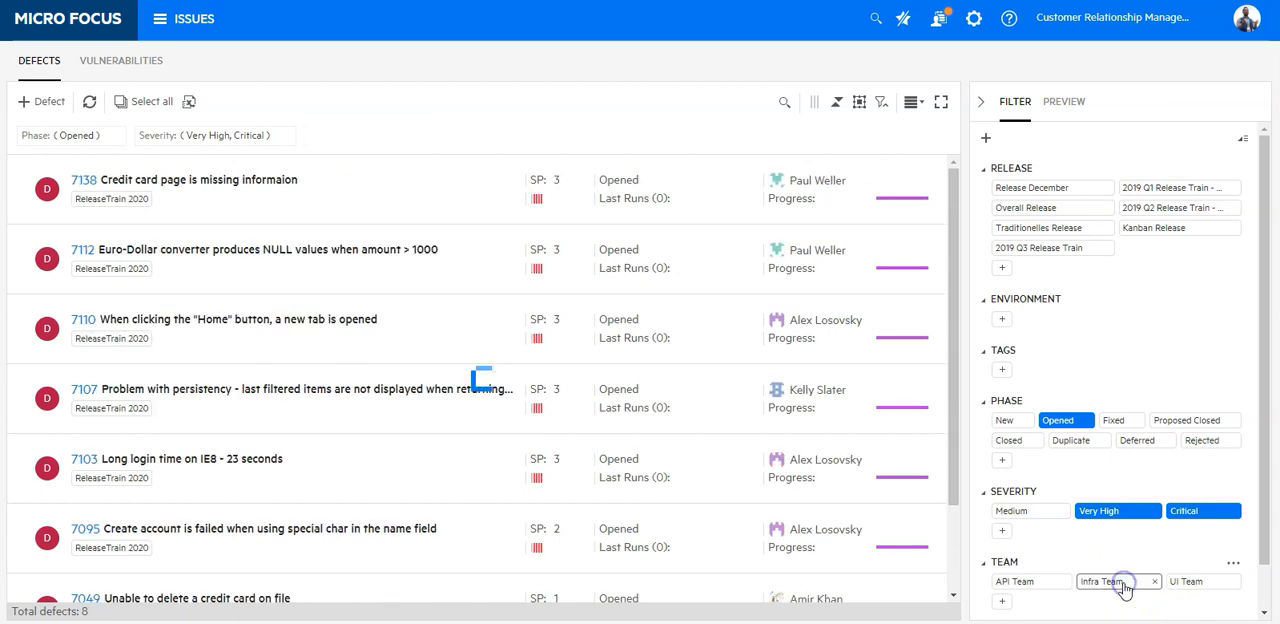
click(1154, 580)
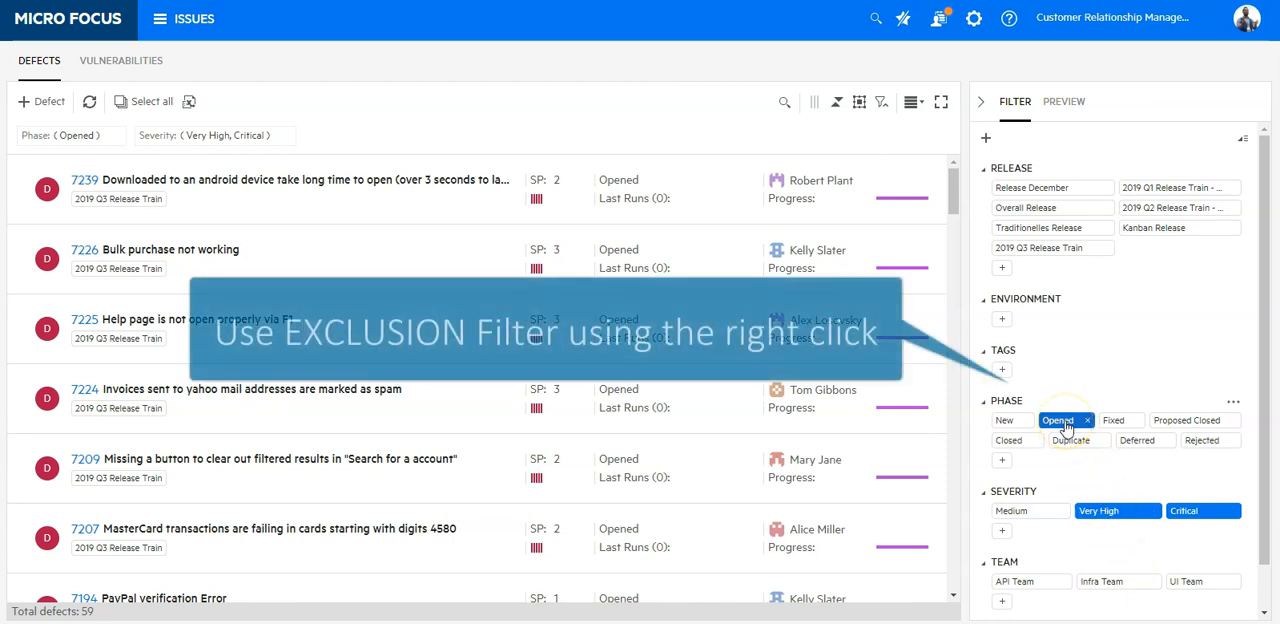
Invert the Opened phase condition to an exclusion and clear the severity conditions.
right_click(1058, 418)
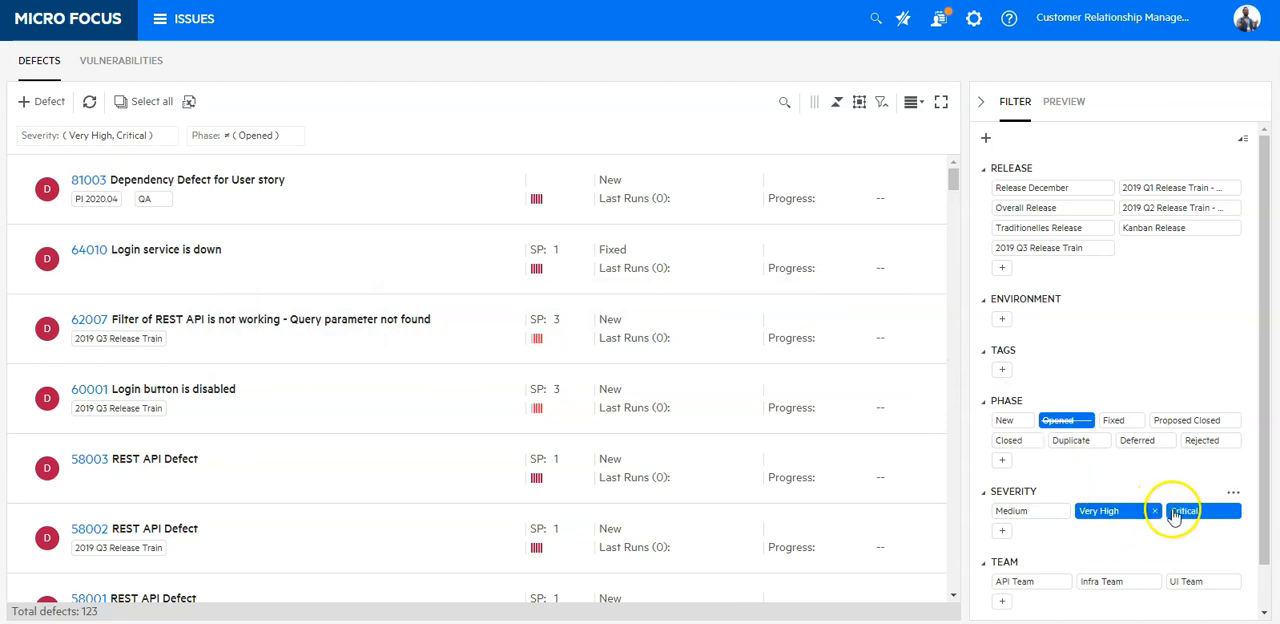
click(1154, 512)
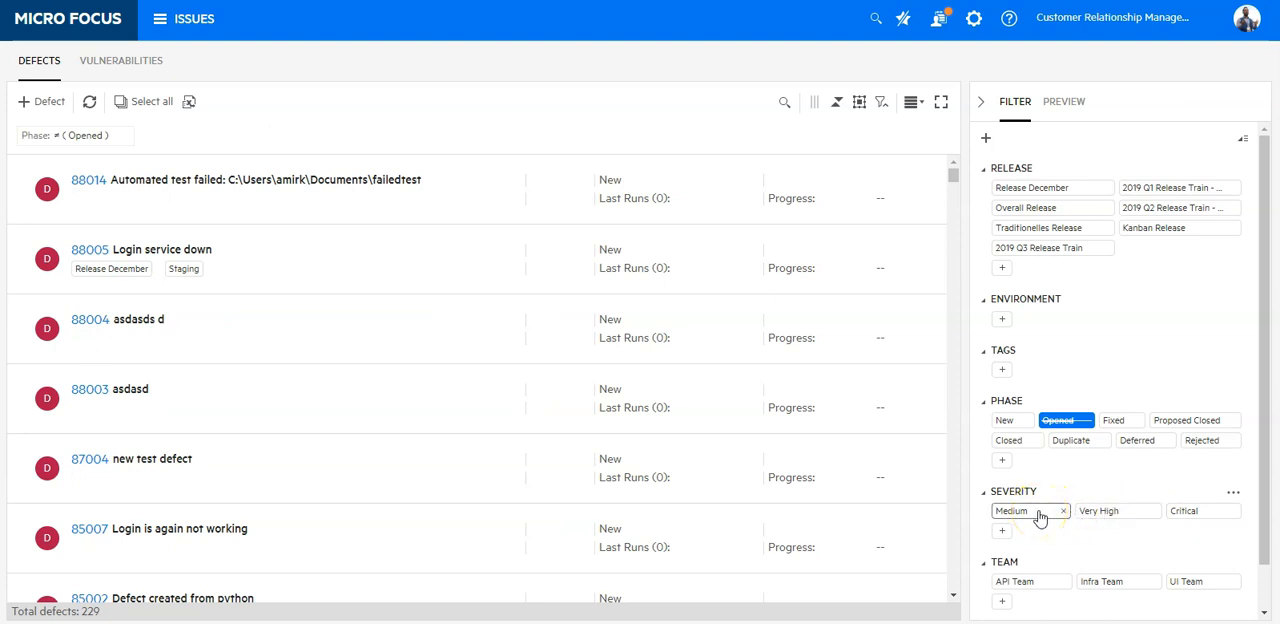
click(1030, 512)
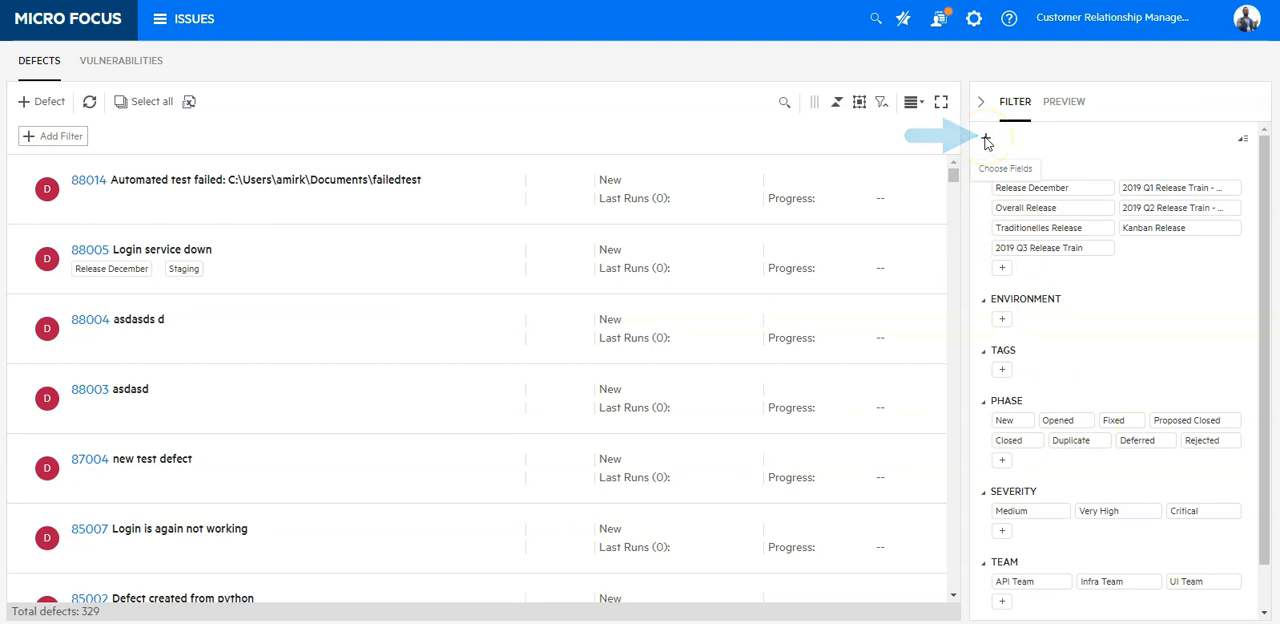
Add Program as an extra quick-filter field via Choose Field.
click(984, 136)
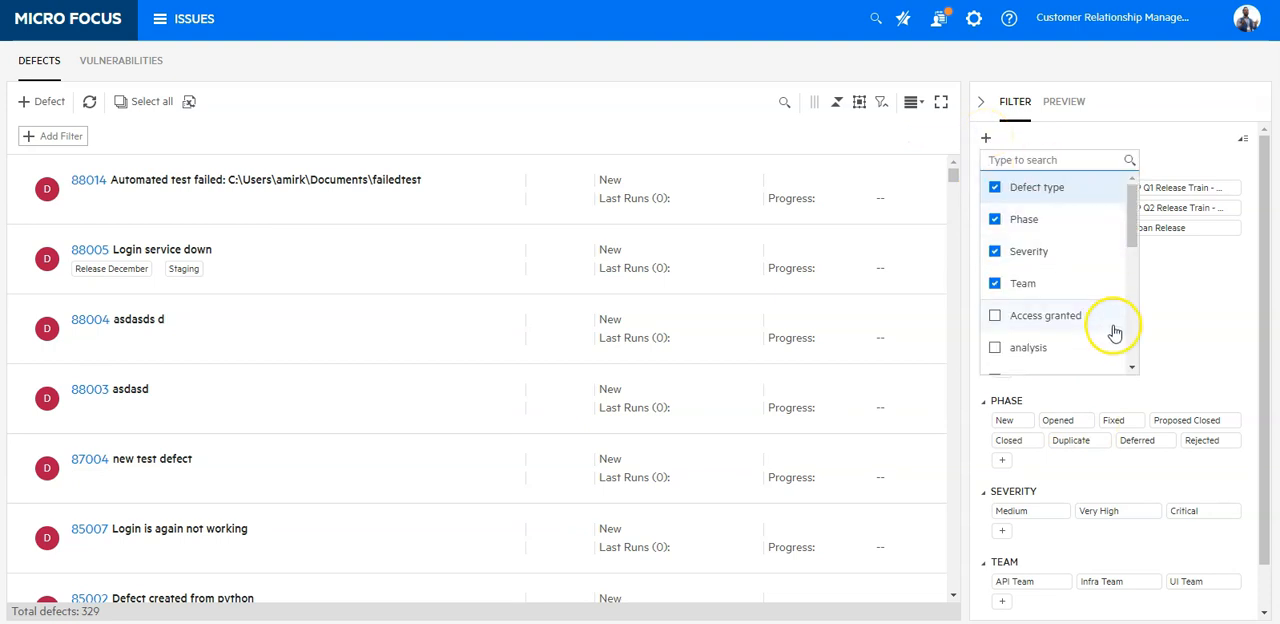
scroll(down, 3)
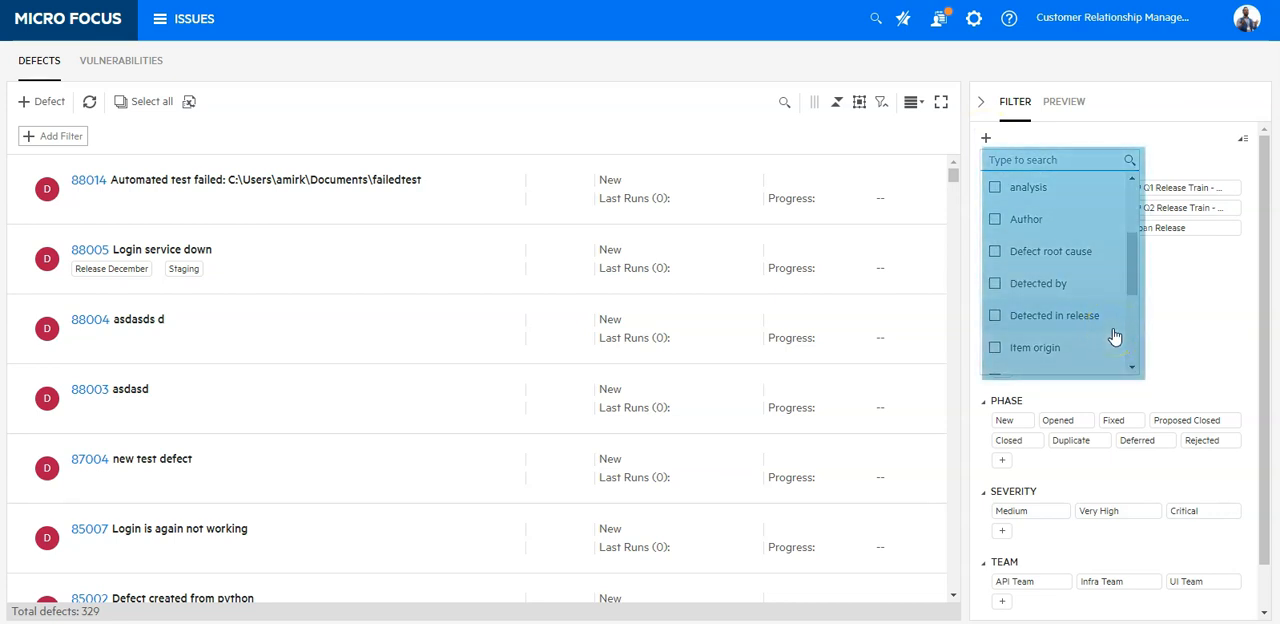
scroll(down, 3)
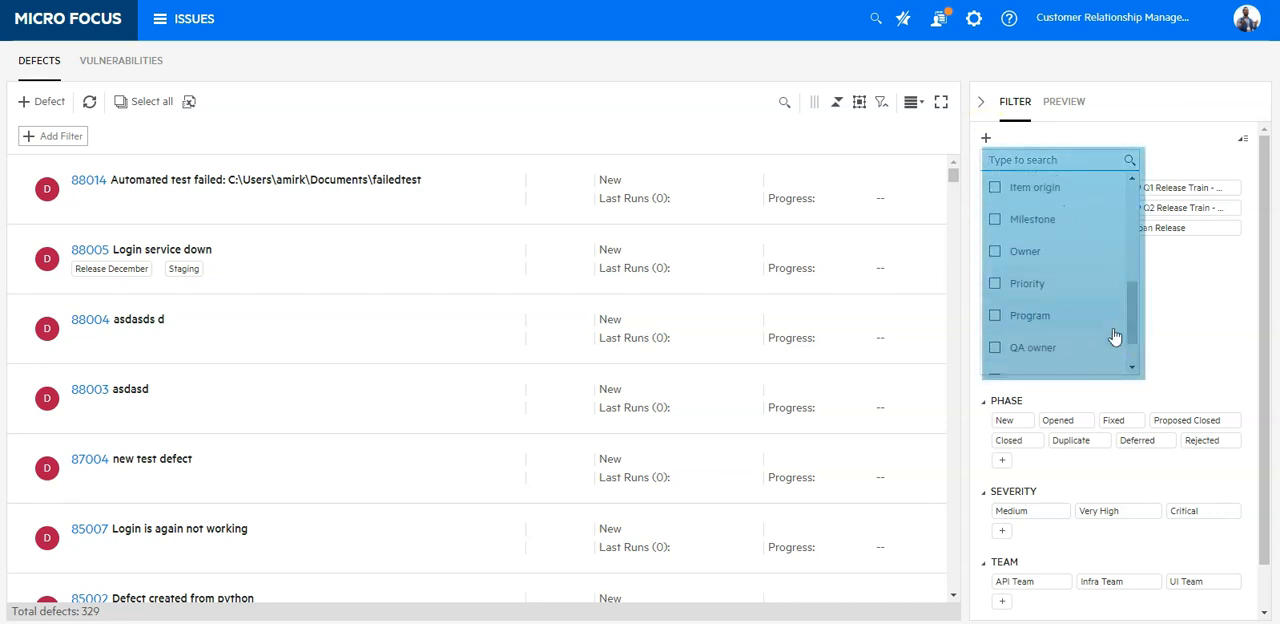
scroll(down, 3)
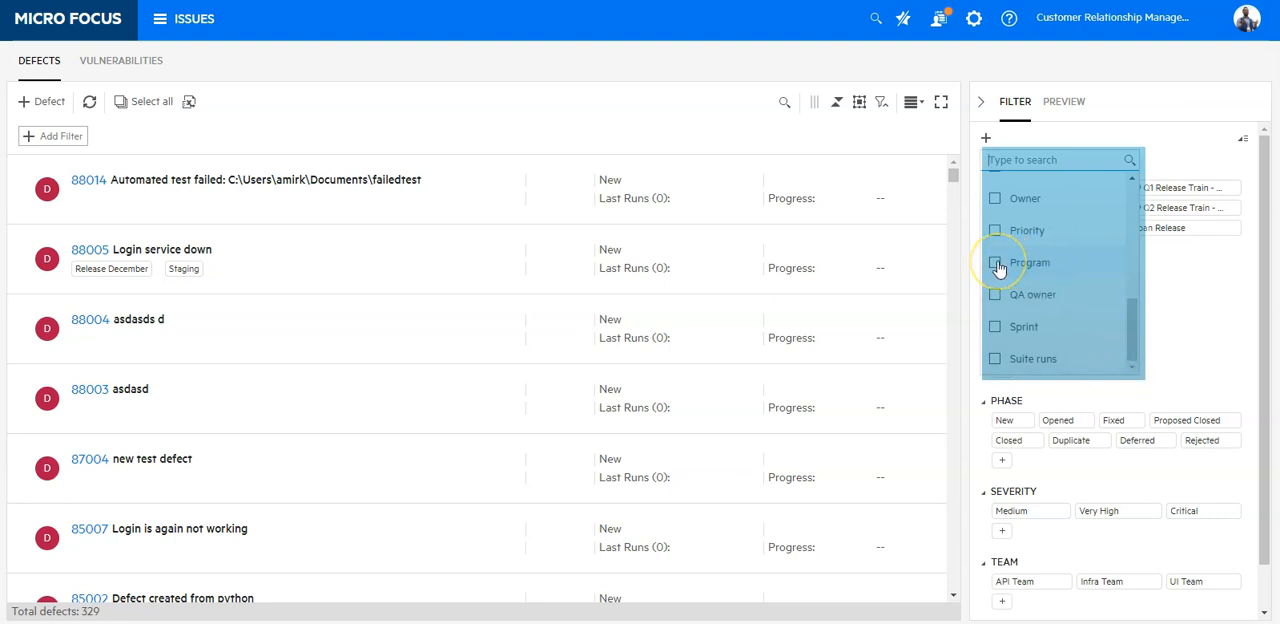
click(996, 262)
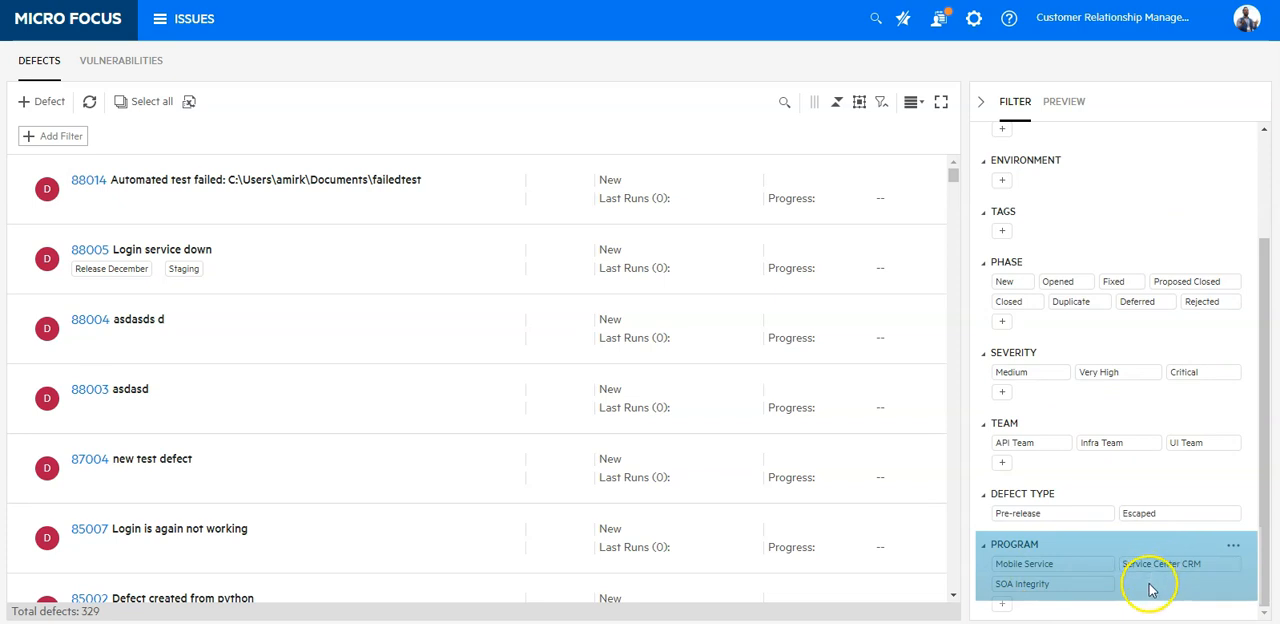
mouse_move(1124, 592)
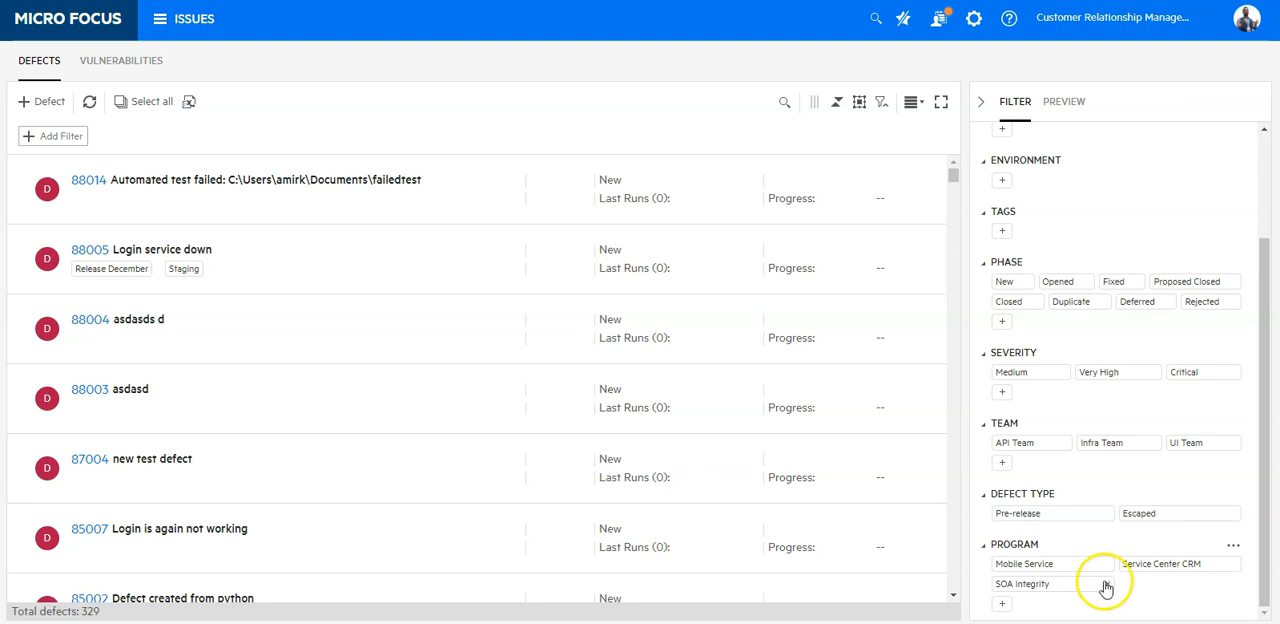
click(1024, 564)
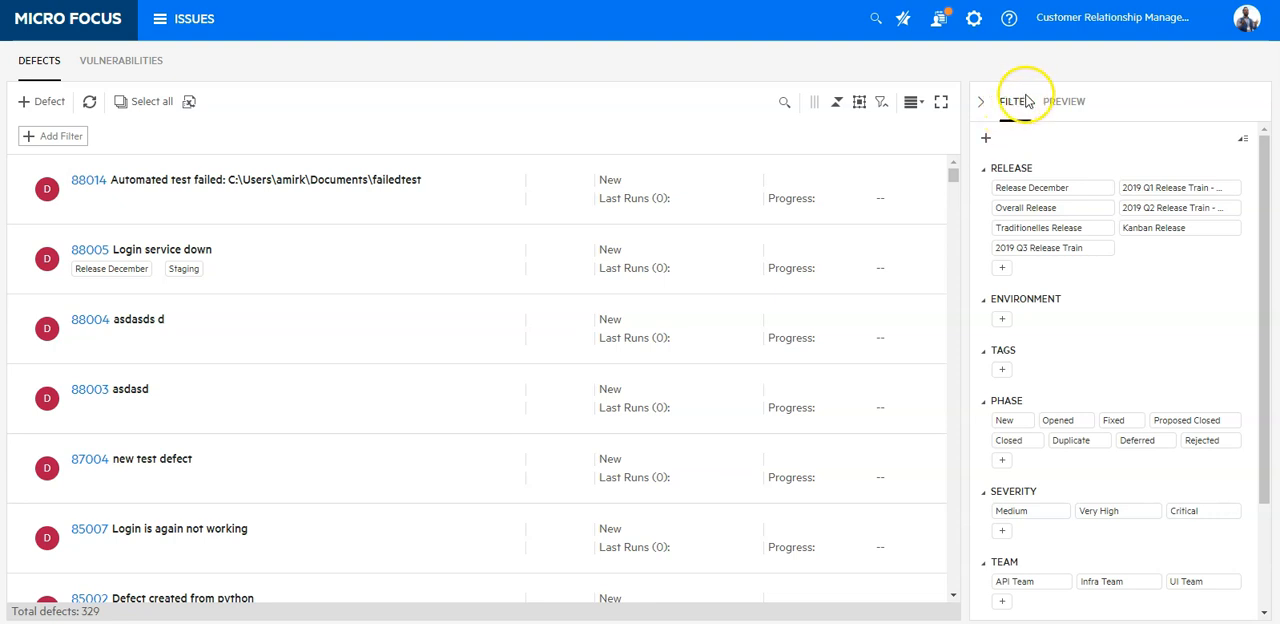
mouse_move(1024, 100)
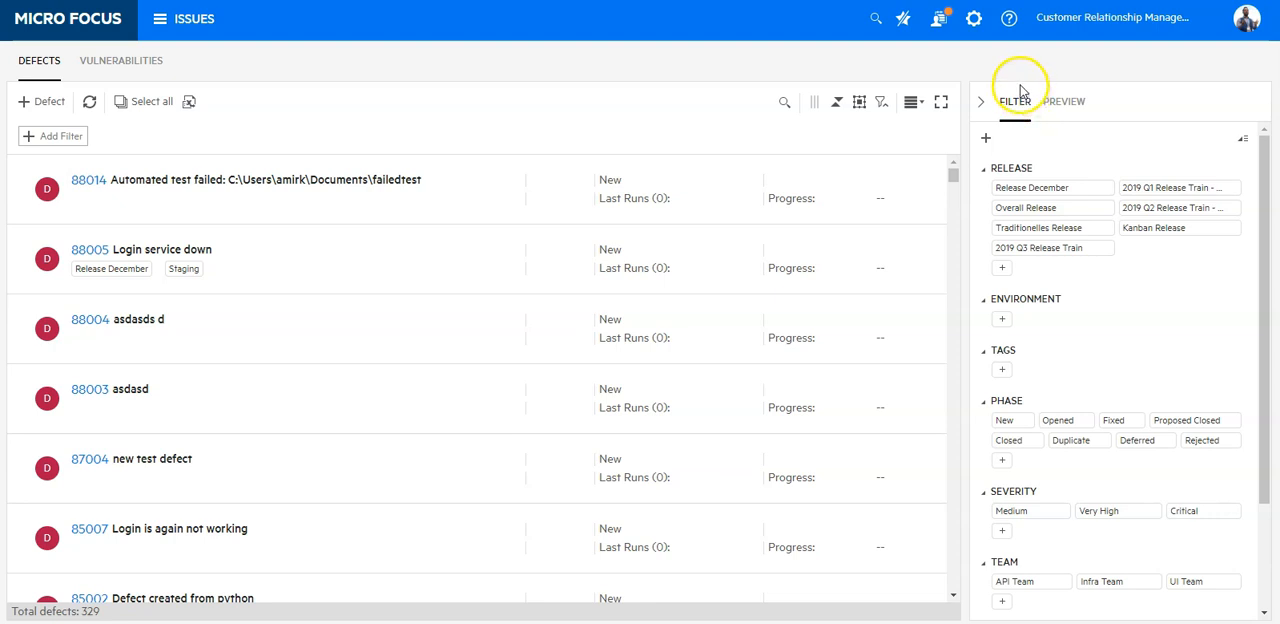
mouse_move(1020, 84)
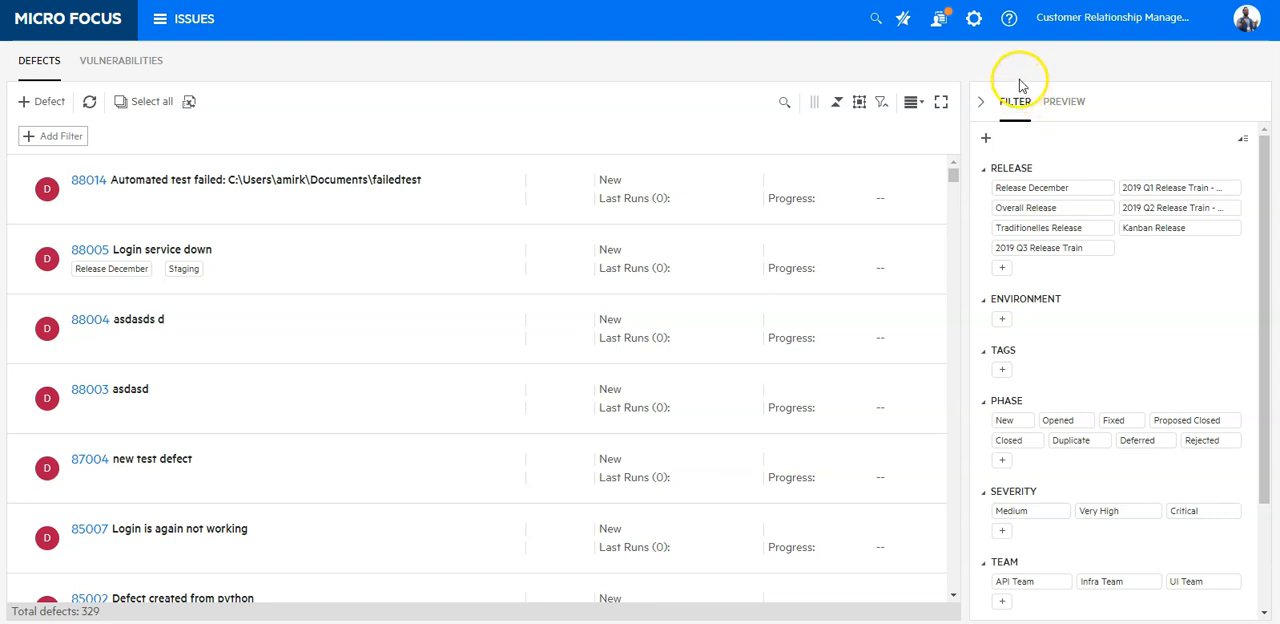